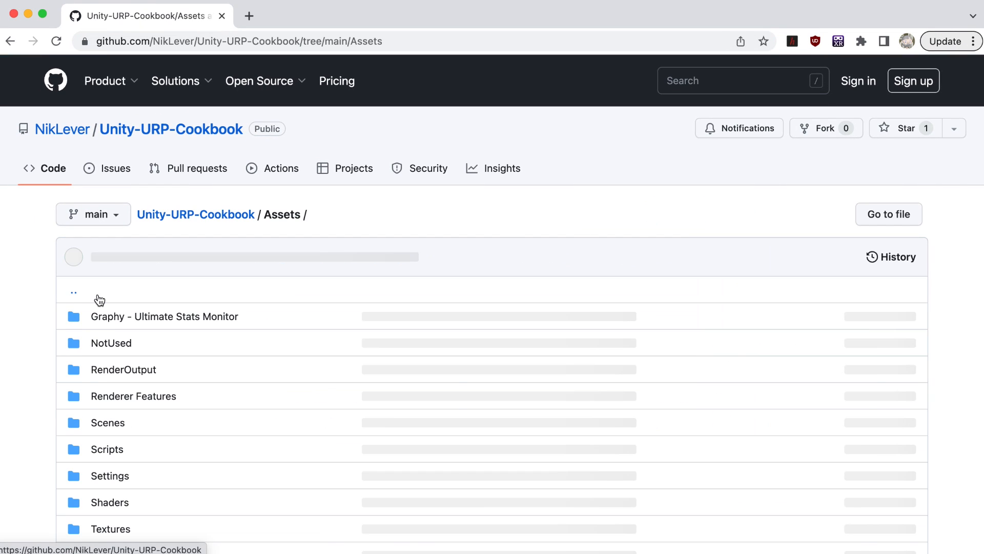
# Open the Scenes folder in the Unity-URP-Cookbook repository's Assets list
pyautogui.scroll(-3)
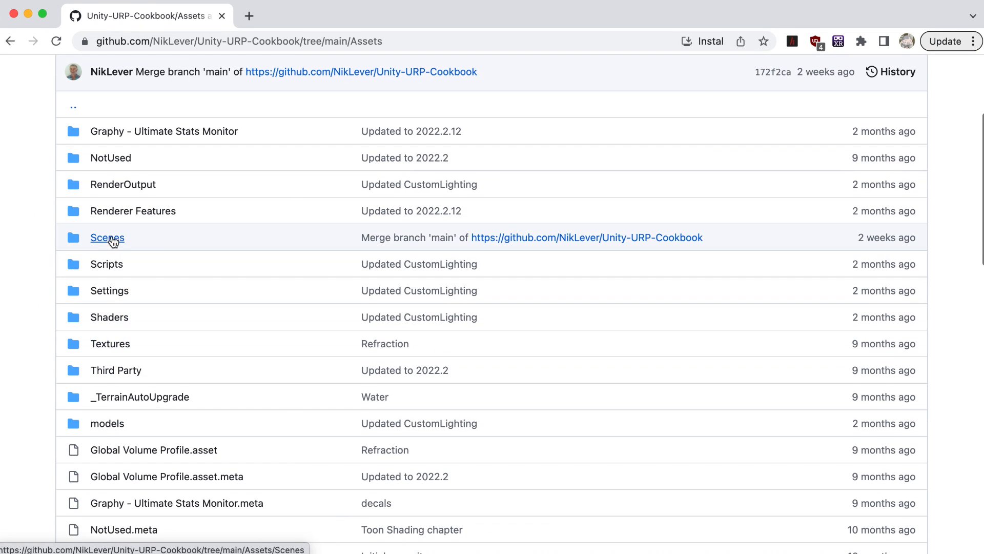
pyautogui.click(106, 237)
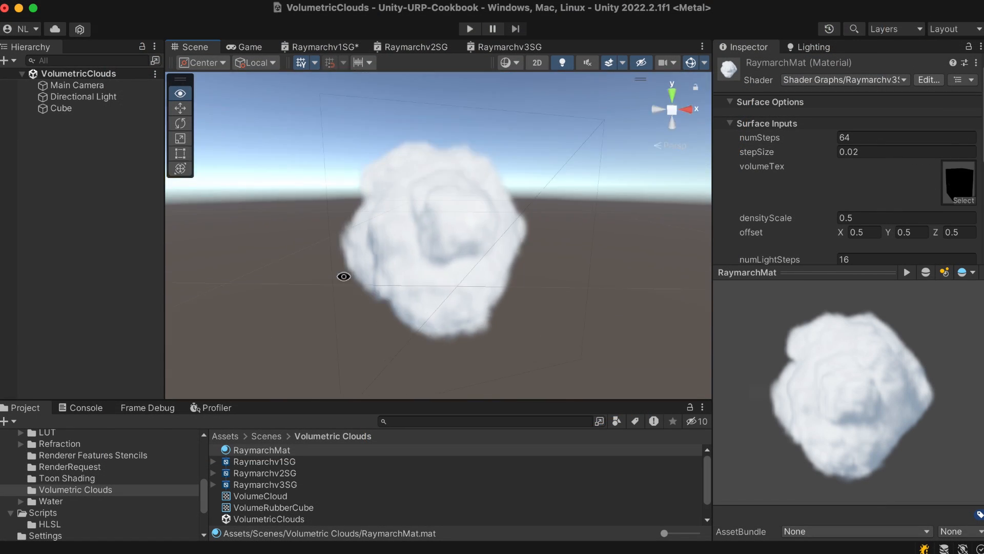
# Orbit around the cloud, preview the VolumeCloud.exr slice image, then dismiss the preview
pyautogui.moveTo(343, 276); pyautogui.dragTo(522, 303)
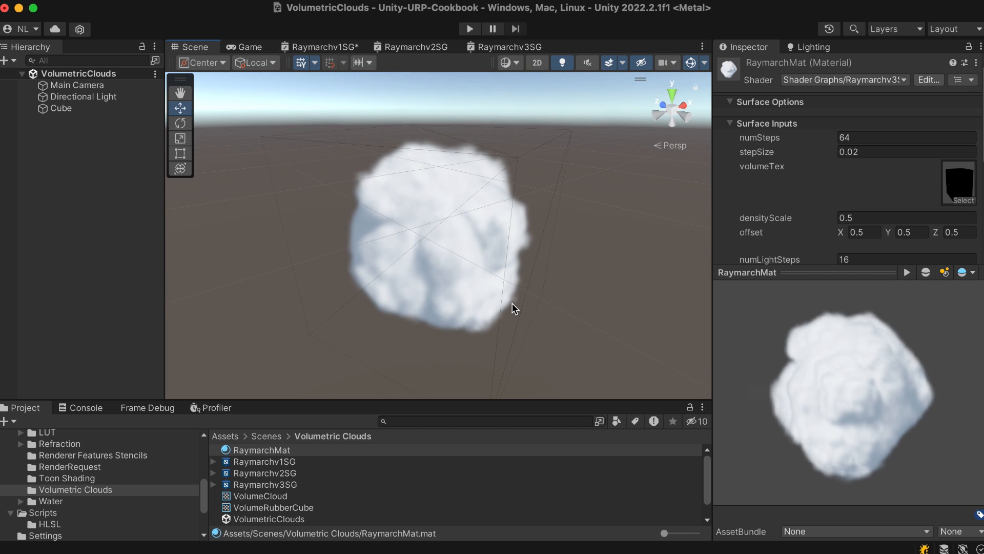
pyautogui.click(259, 496)
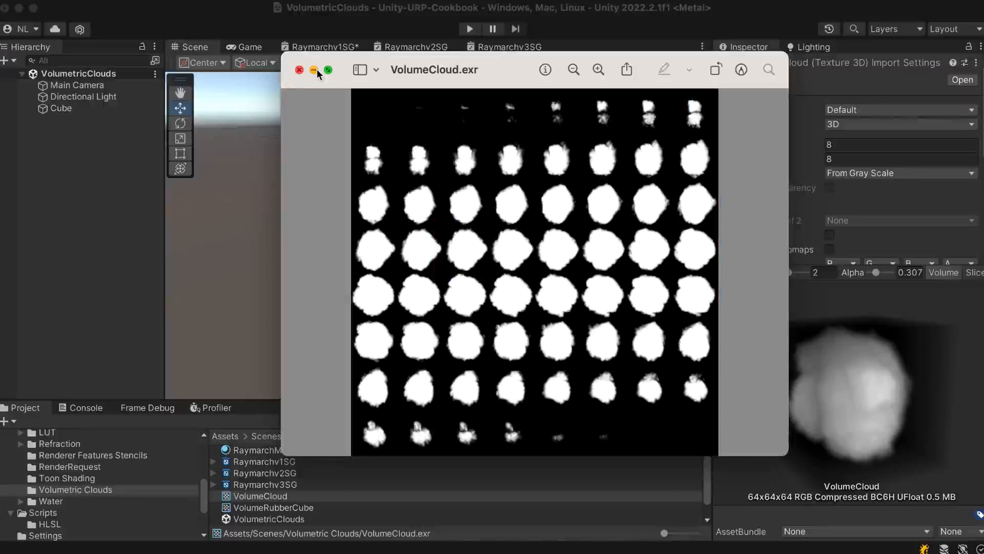
pyautogui.click(300, 70)
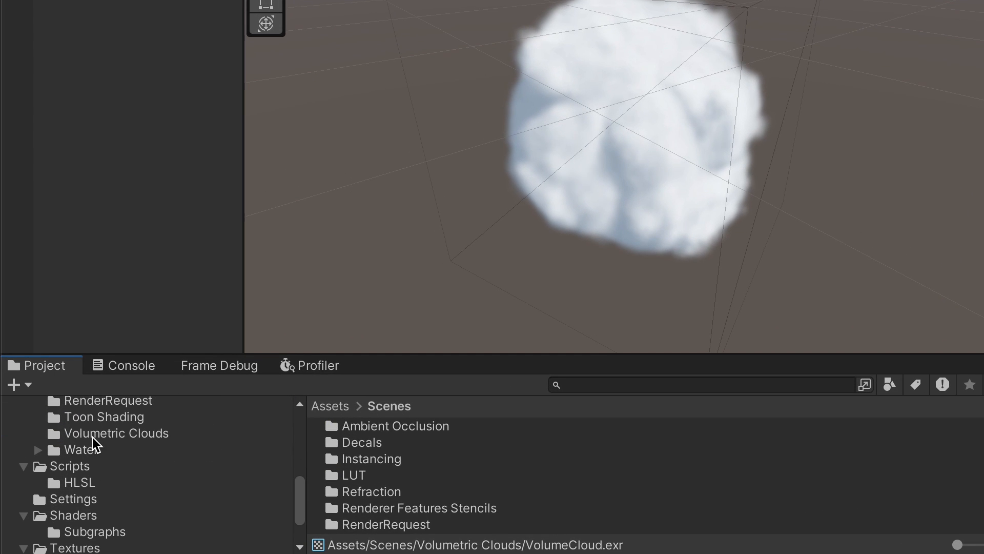
# Browse into the Volumetric Clouds folder and select the Cube carrying the cloud material
pyautogui.click(115, 433)
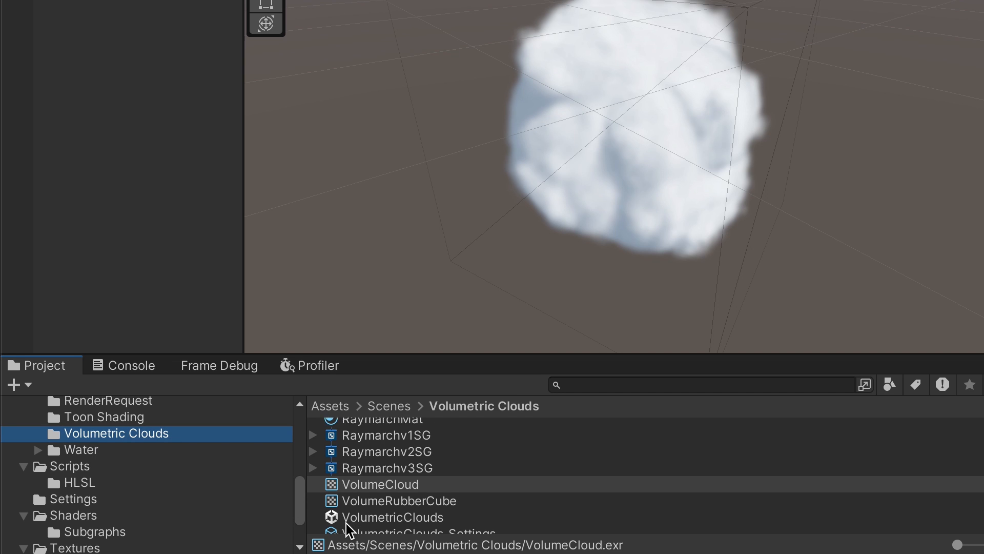
pyautogui.click(393, 501)
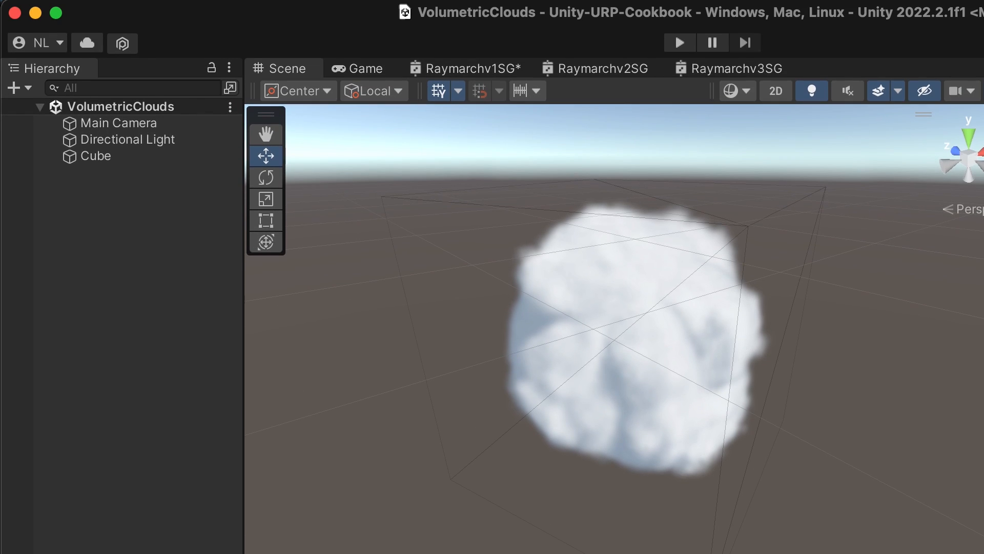
pyautogui.click(129, 139)
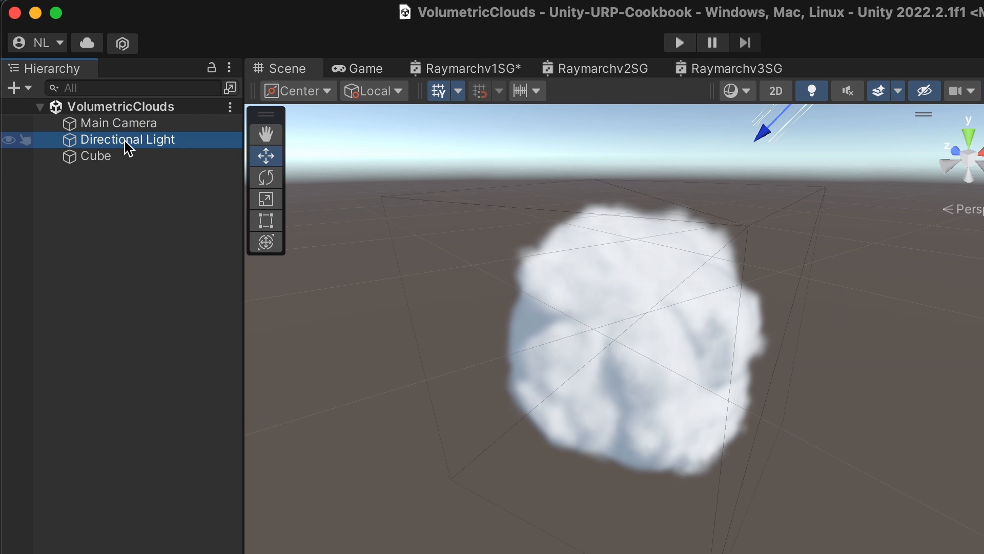
pyautogui.click(98, 156)
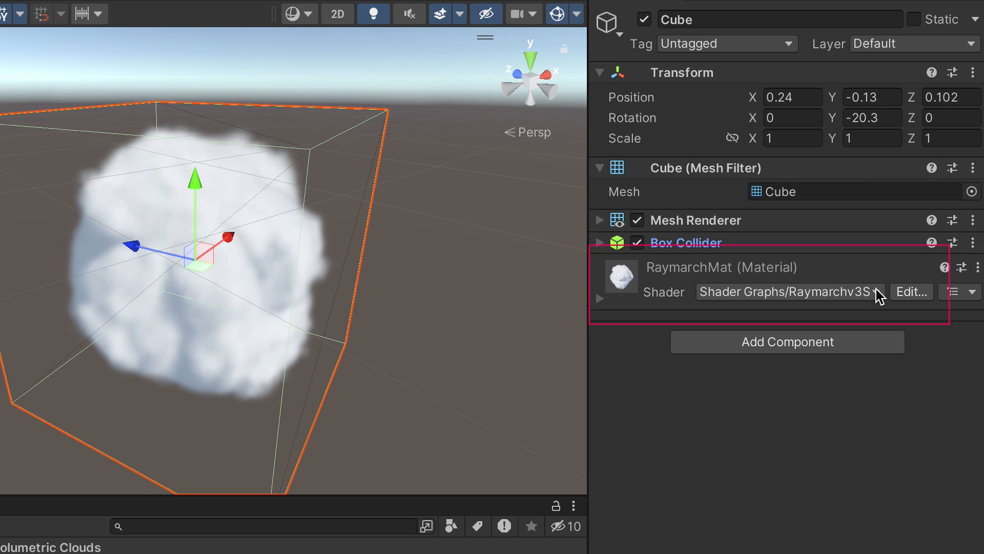
# Assign the Shader Graphs > Raymarchv1SG shader to the cube's RaymarchMat material
pyautogui.click(786, 291)
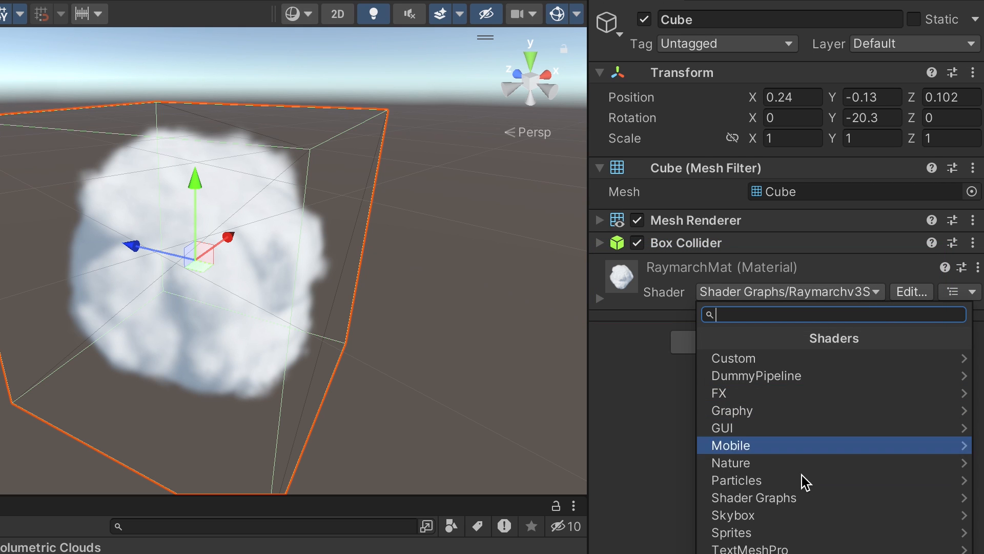
pyautogui.moveTo(800, 497)
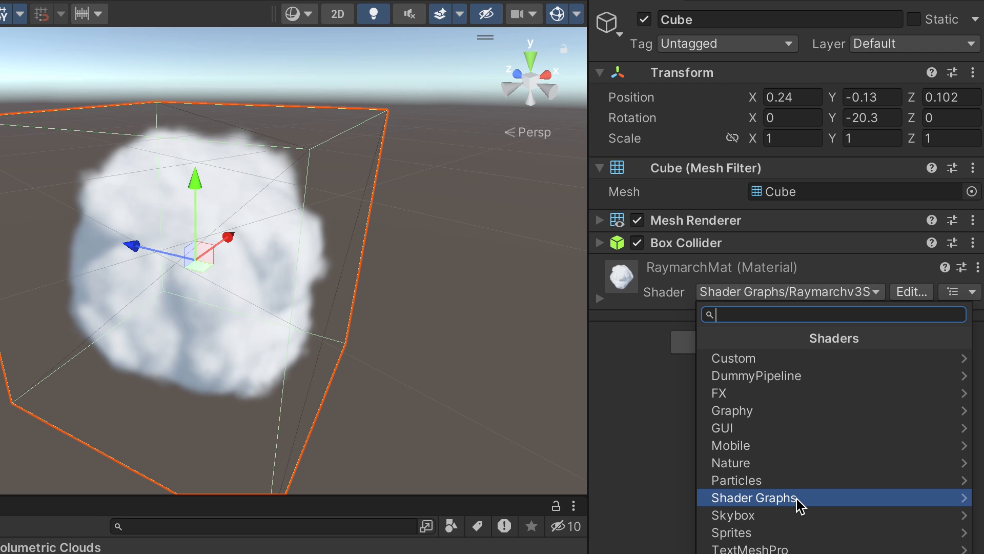
pyautogui.click(754, 497)
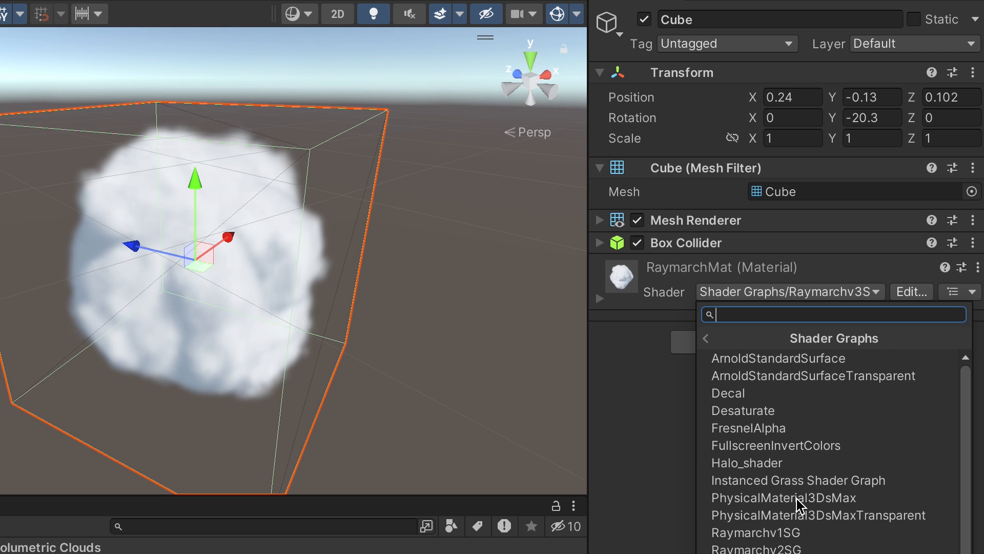
pyautogui.click(757, 532)
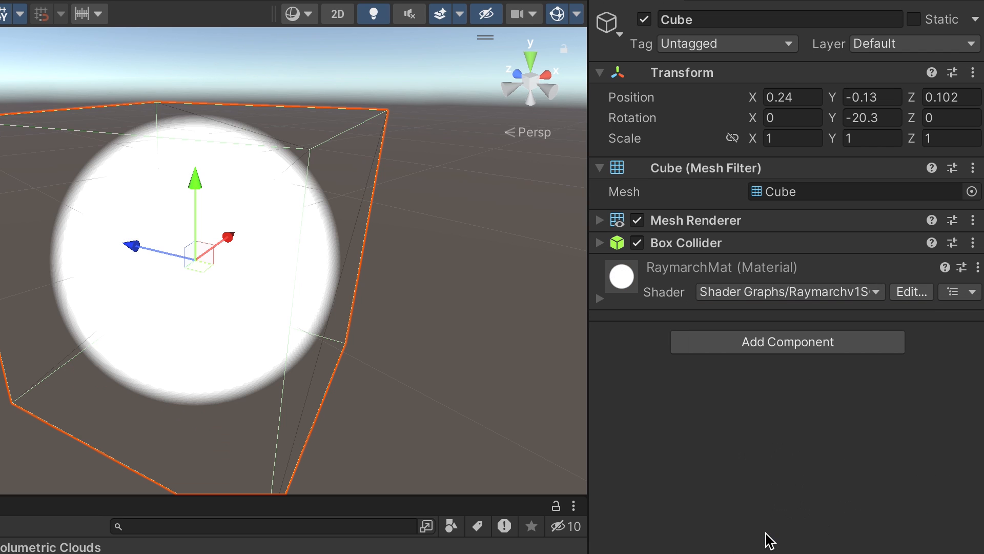
pyautogui.click(600, 298)
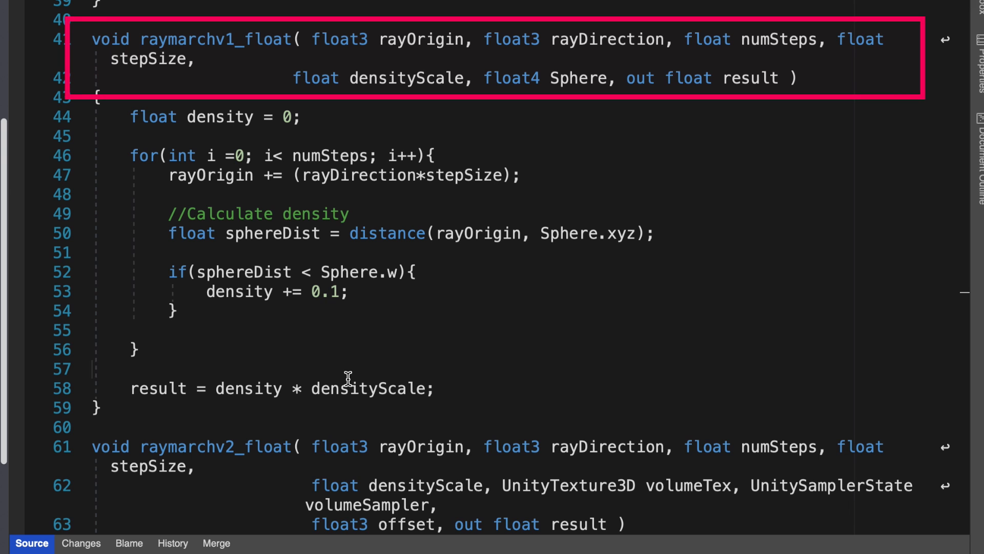
# Highlight every use of rayOrigin in raymarchv1_float, then return to the Unity shader graph
pyautogui.doubleClick(219, 117)
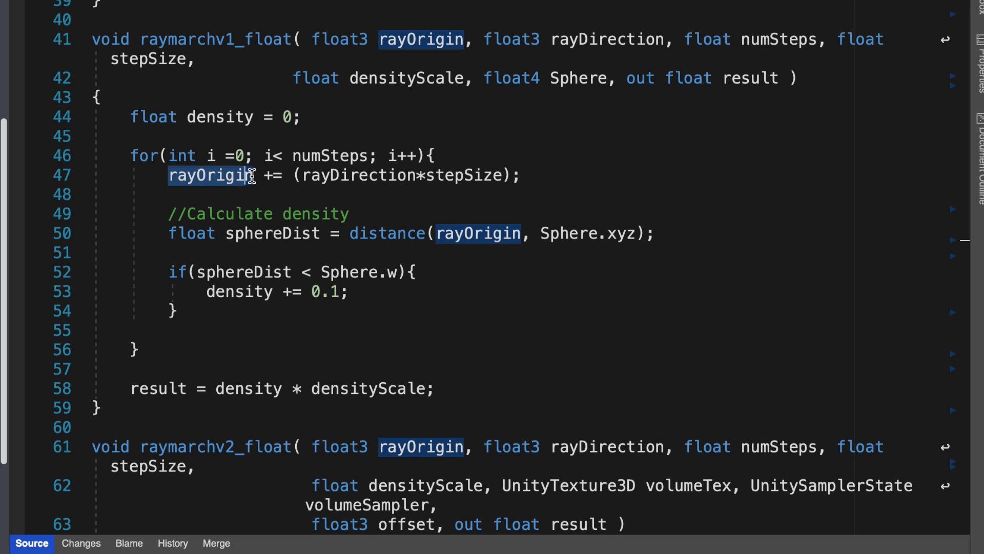
pyautogui.moveTo(257, 176)
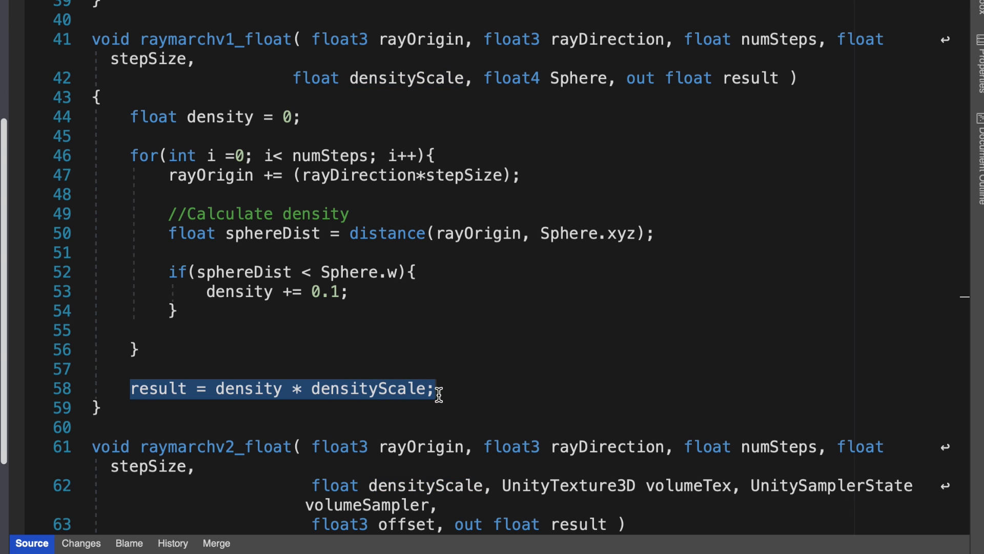
pyautogui.click(277, 7)
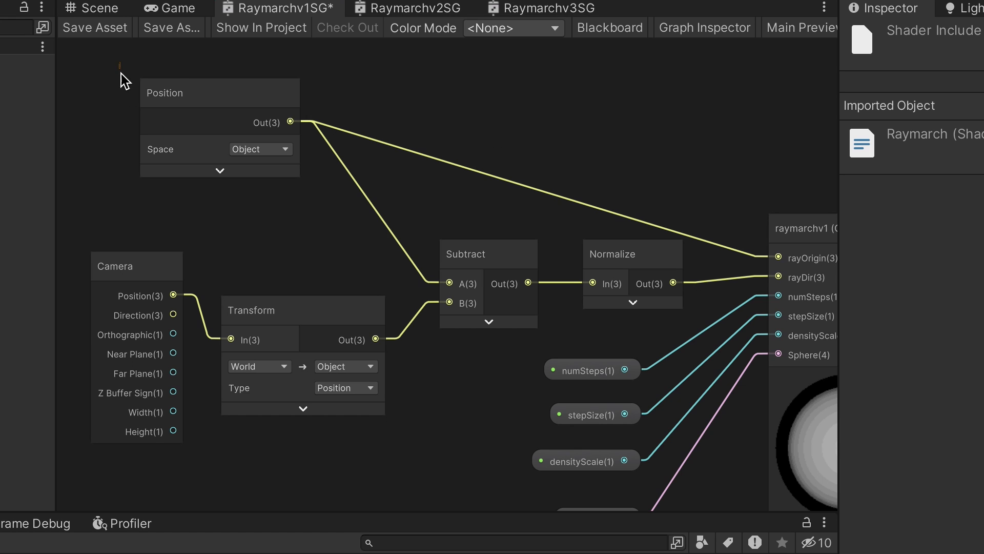
pyautogui.click(201, 92)
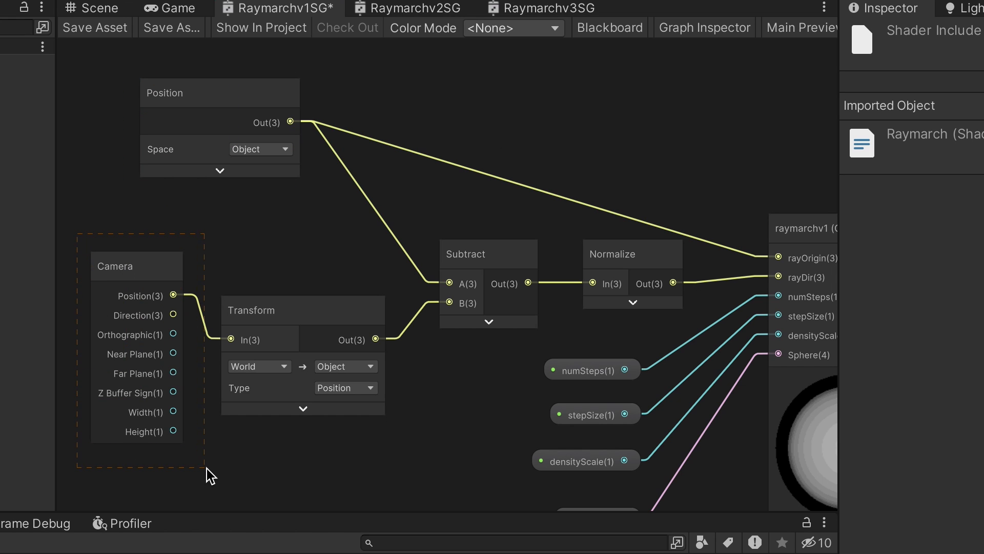
pyautogui.click(136, 265)
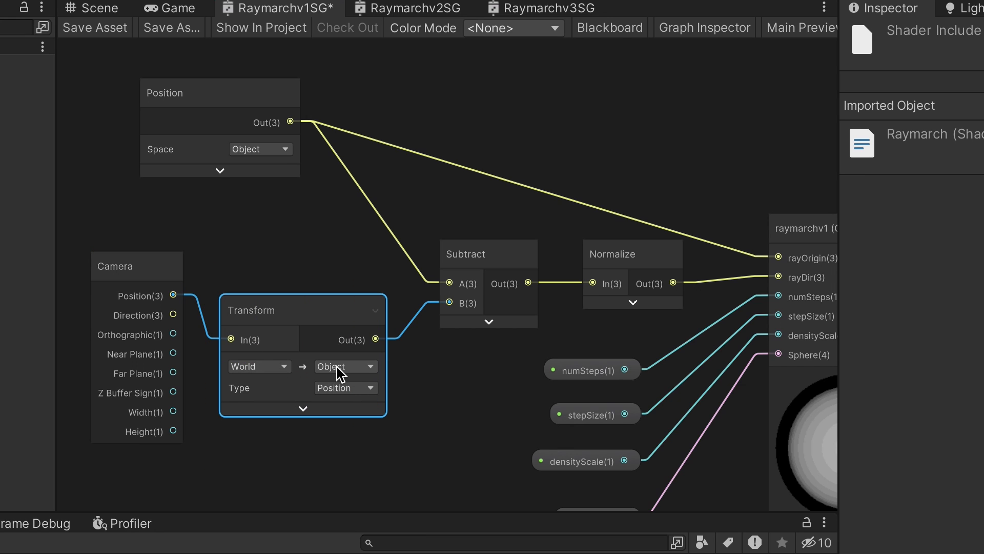
pyautogui.moveTo(360, 374)
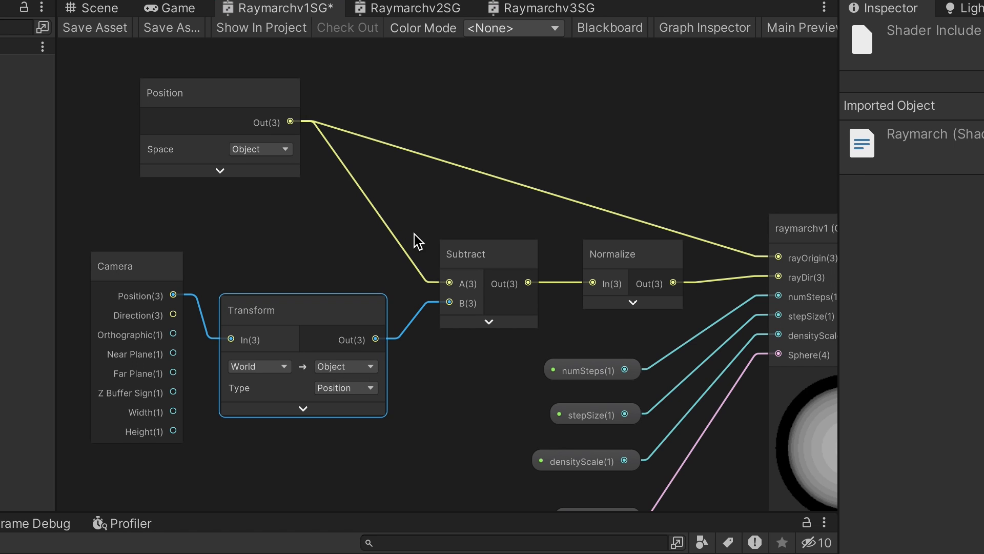
pyautogui.click(488, 253)
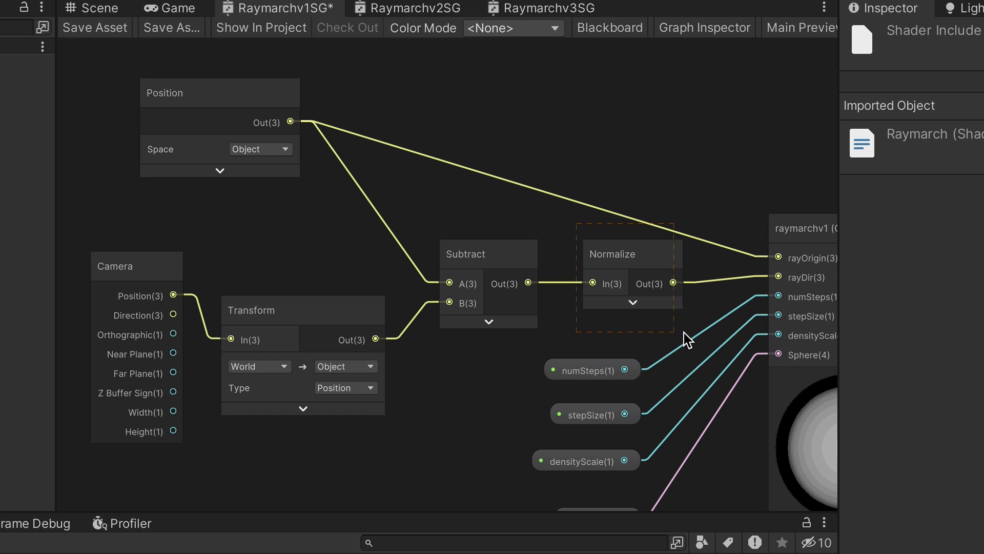
pyautogui.click(630, 254)
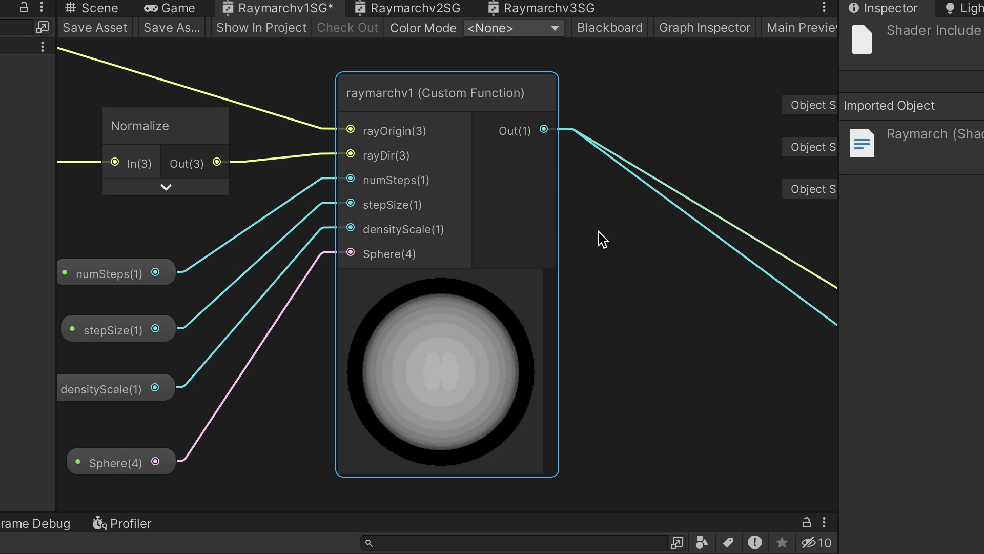
pyautogui.moveTo(136, 264)
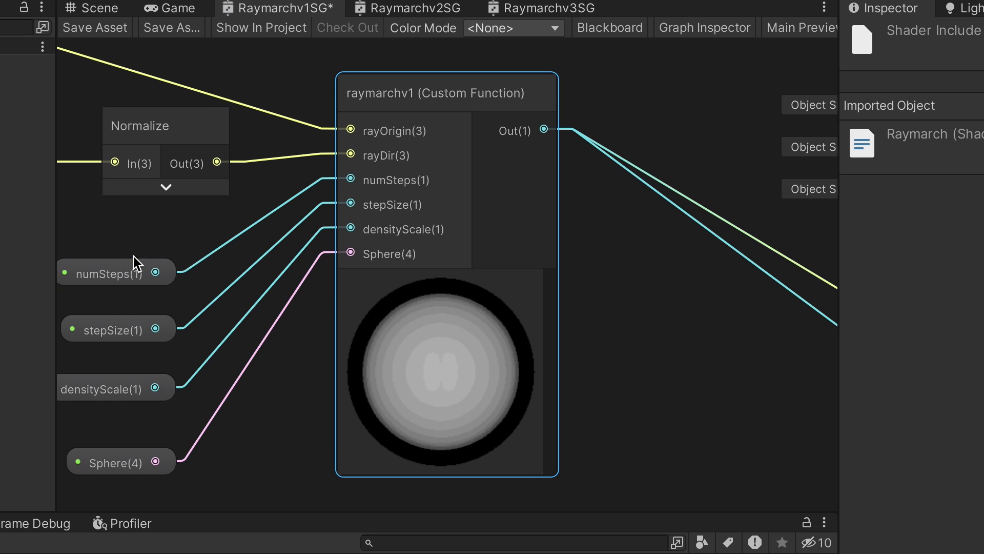
pyautogui.click(115, 272)
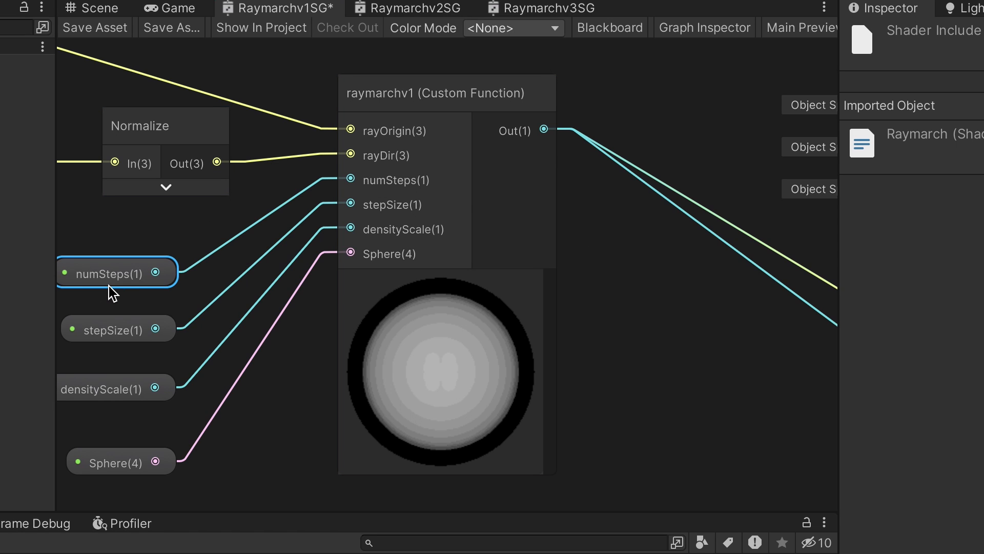
pyautogui.click(117, 329)
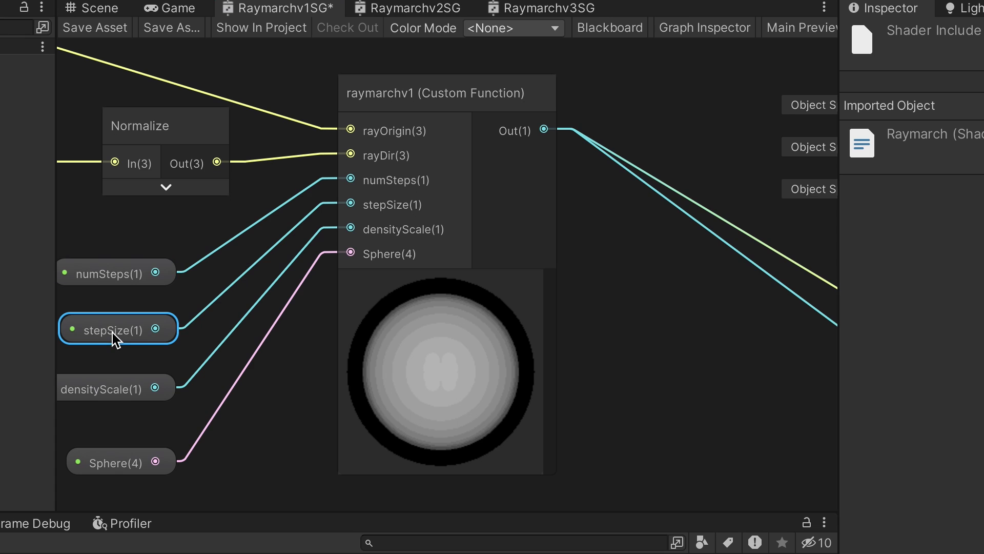
pyautogui.click(115, 388)
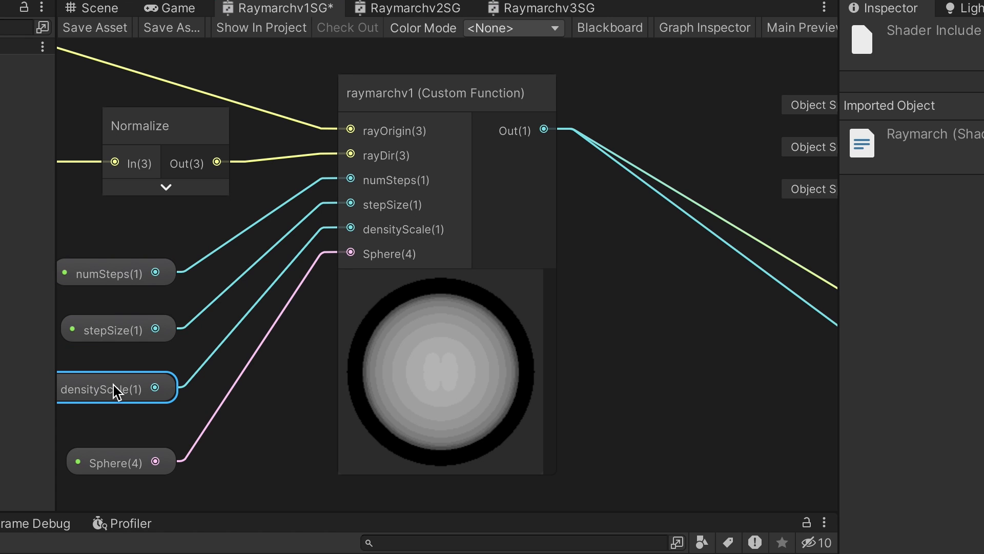
pyautogui.moveTo(115, 405)
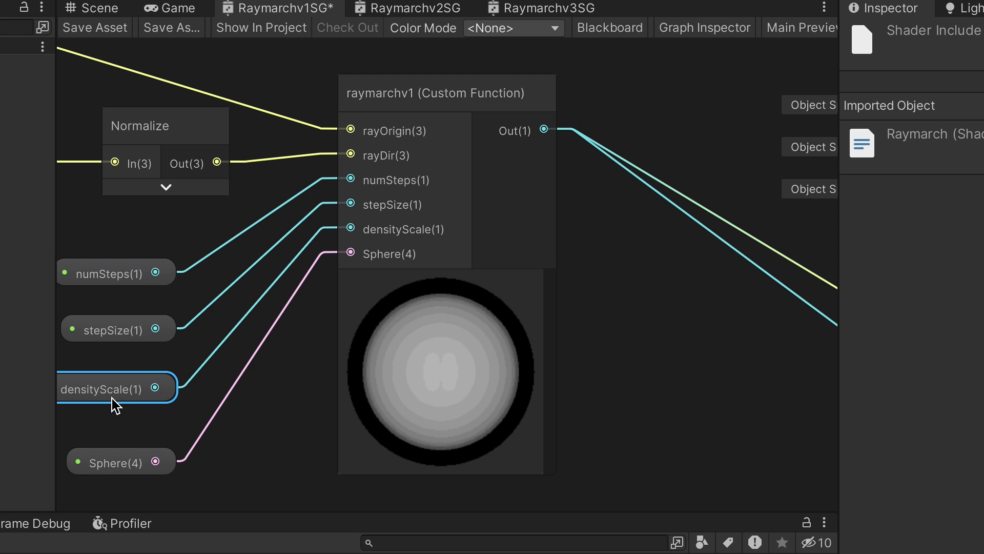
pyautogui.click(119, 463)
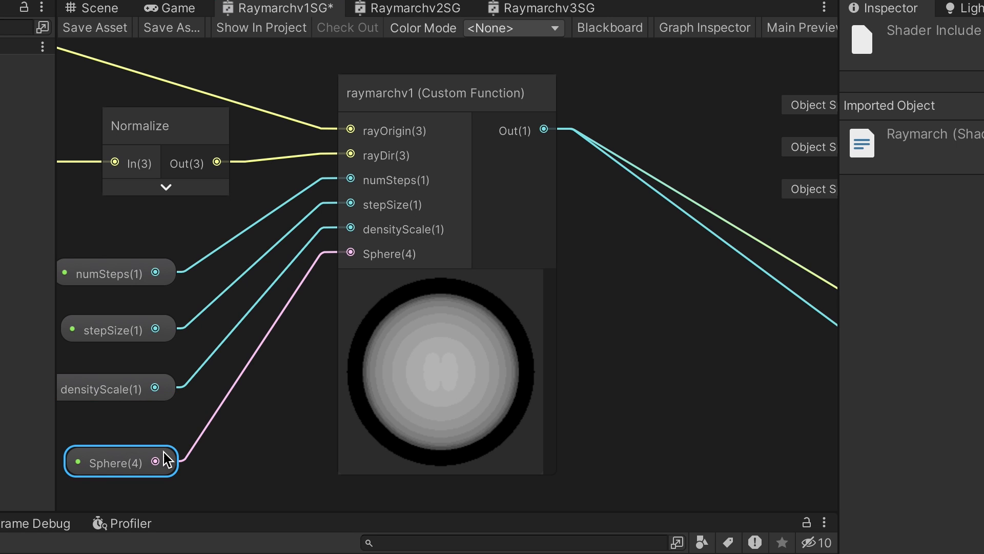
pyautogui.moveTo(664, 352)
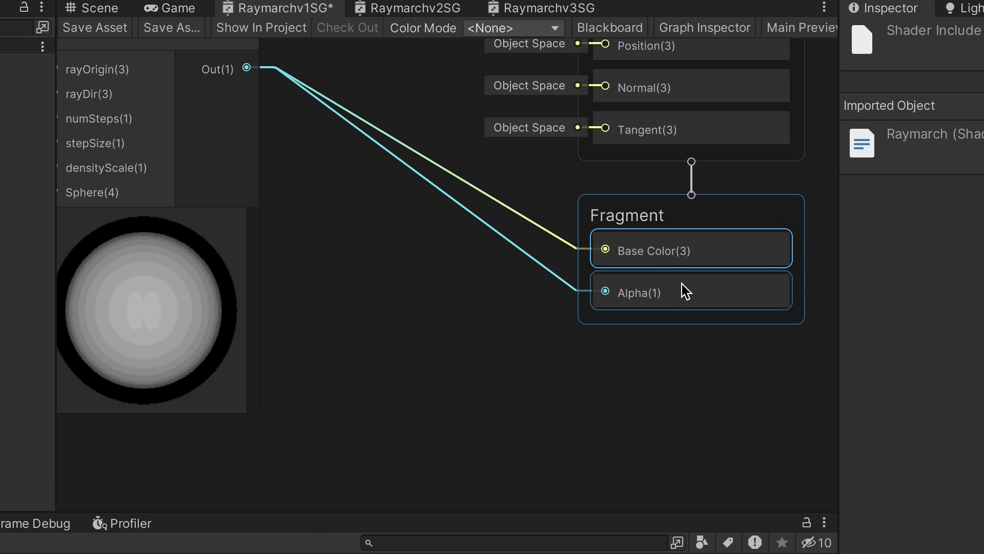
pyautogui.click(704, 28)
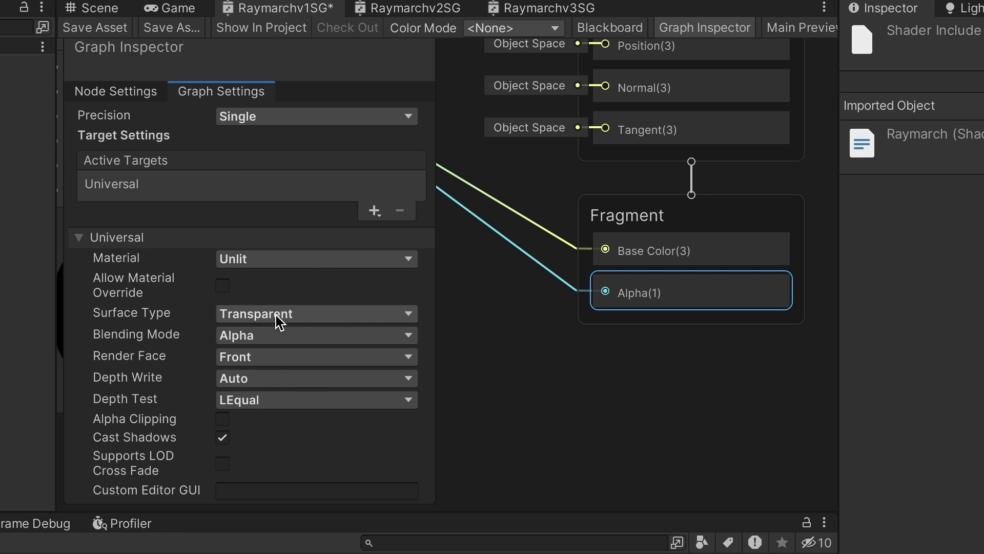
pyautogui.moveTo(289, 258)
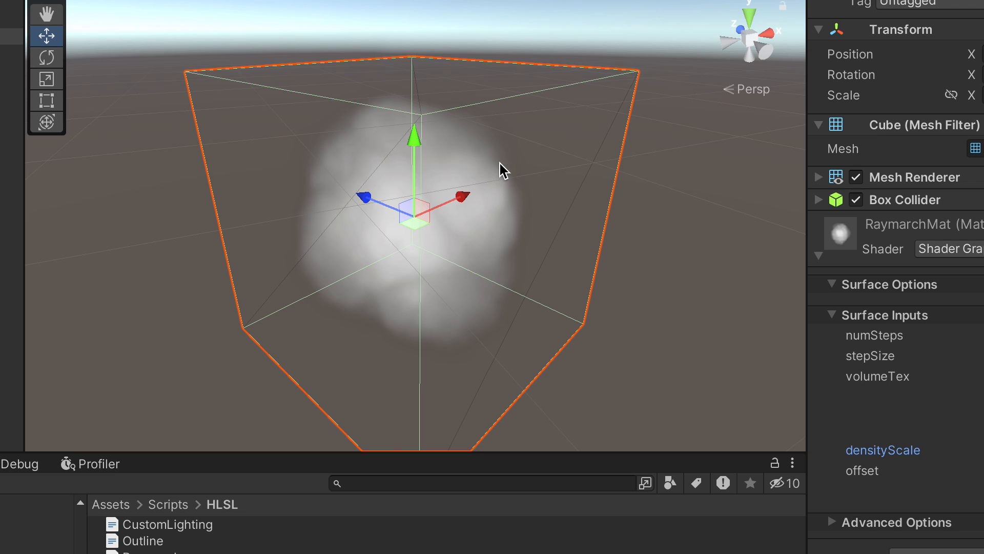
# Assign the Shader Graphs > Raymarchv2SG shader to the RaymarchMat material
pyautogui.click(46, 13)
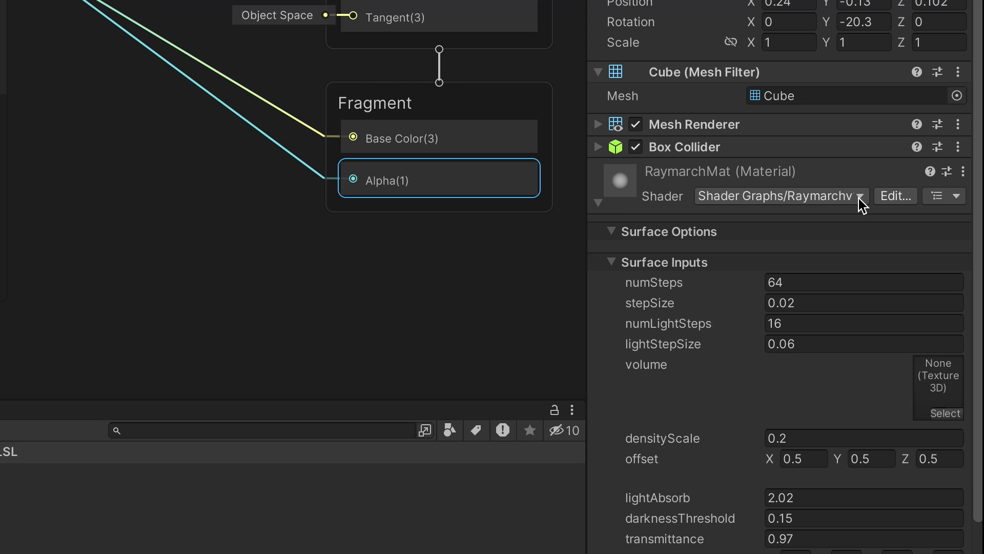
pyautogui.click(778, 195)
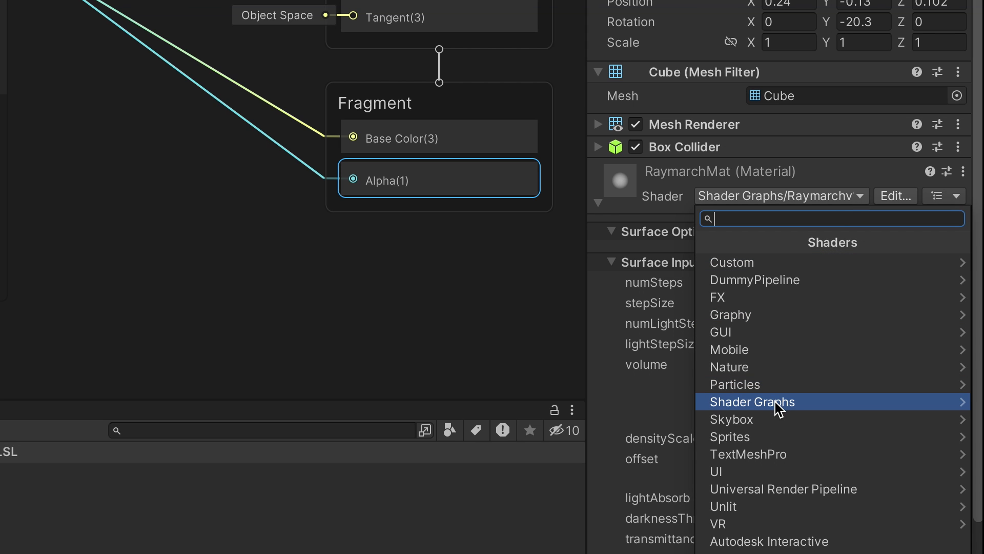
pyautogui.click(751, 402)
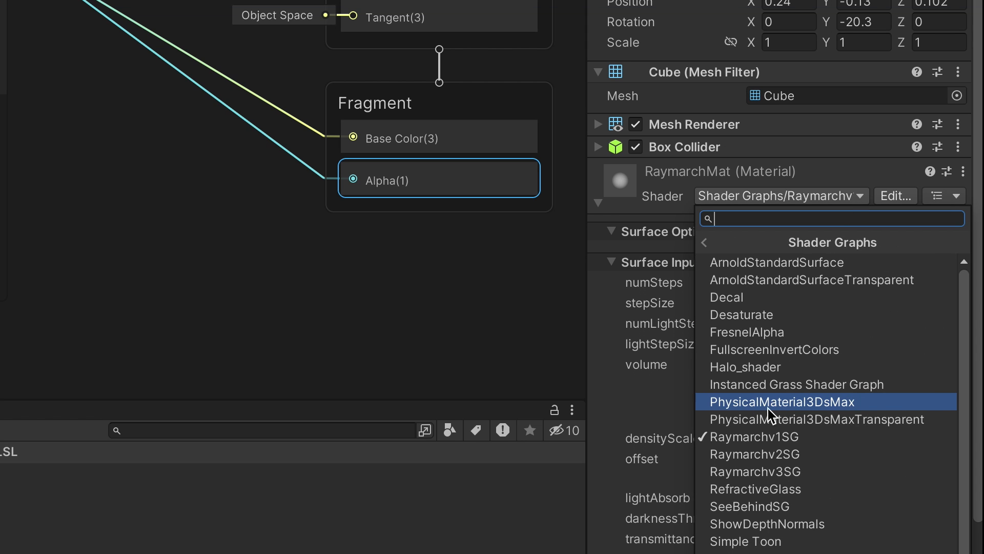
pyautogui.click(755, 454)
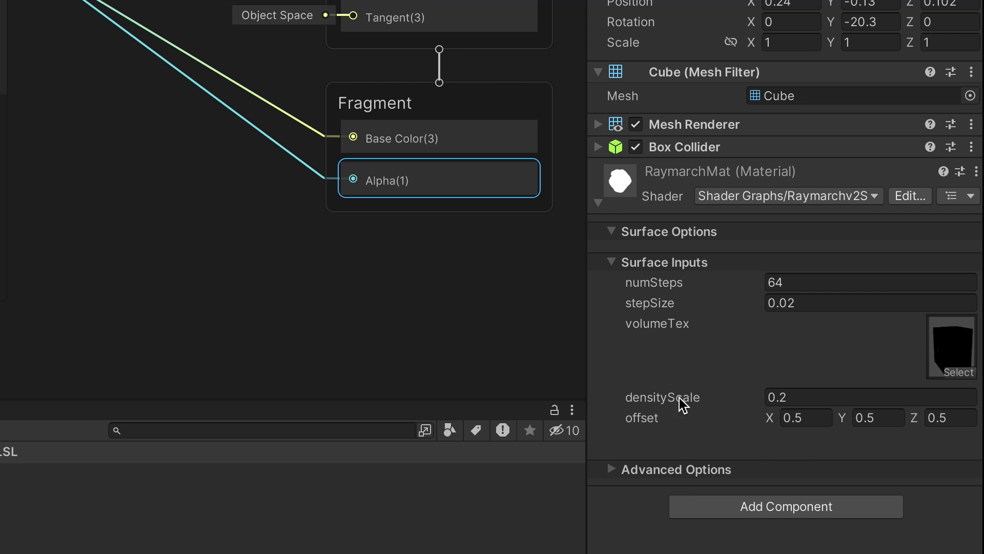
pyautogui.click(909, 195)
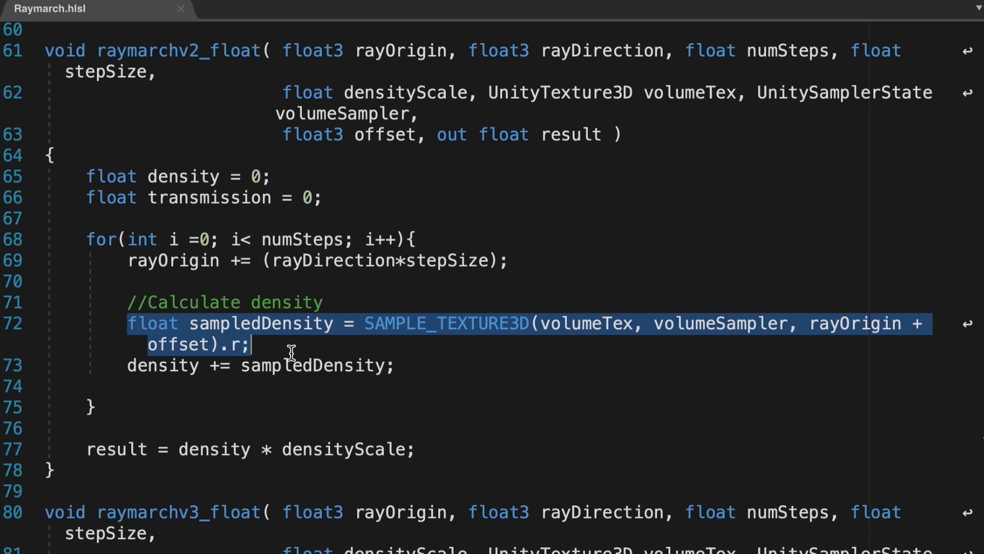
pyautogui.moveTo(228, 342)
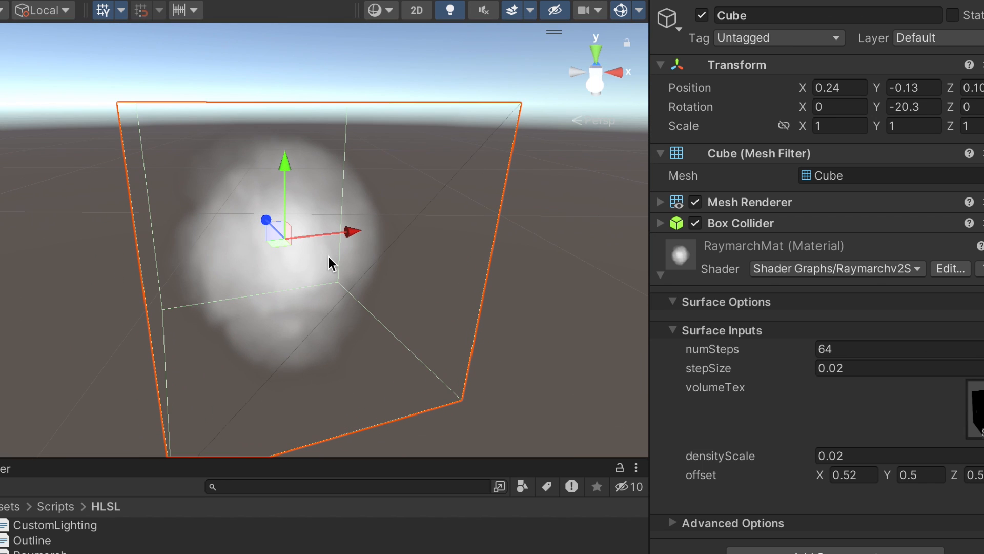
pyautogui.moveTo(370, 312)
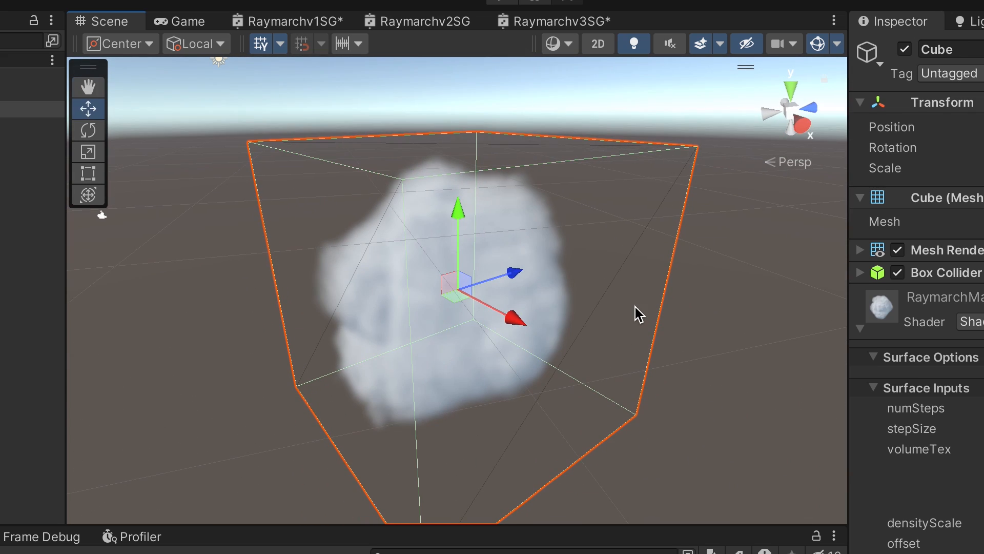
# Assign the Shader Graphs > Raymarchv3SG shader to the RaymarchMat material
pyautogui.click(879, 179)
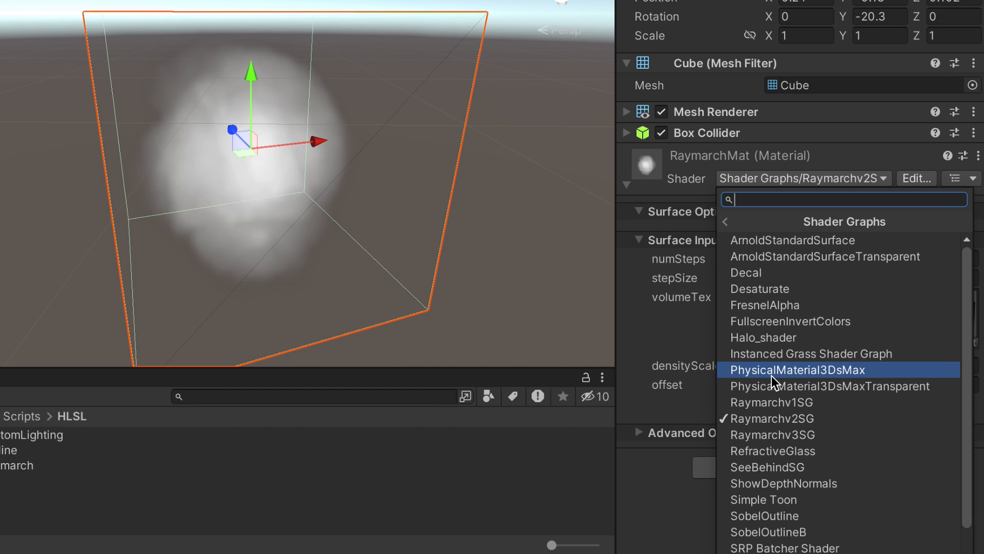
pyautogui.moveTo(781, 435)
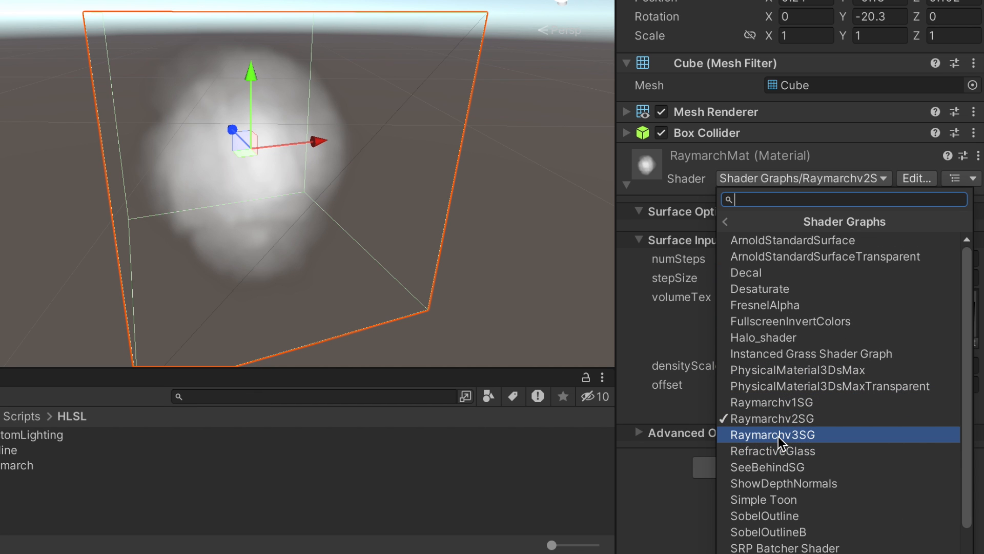
pyautogui.click(771, 435)
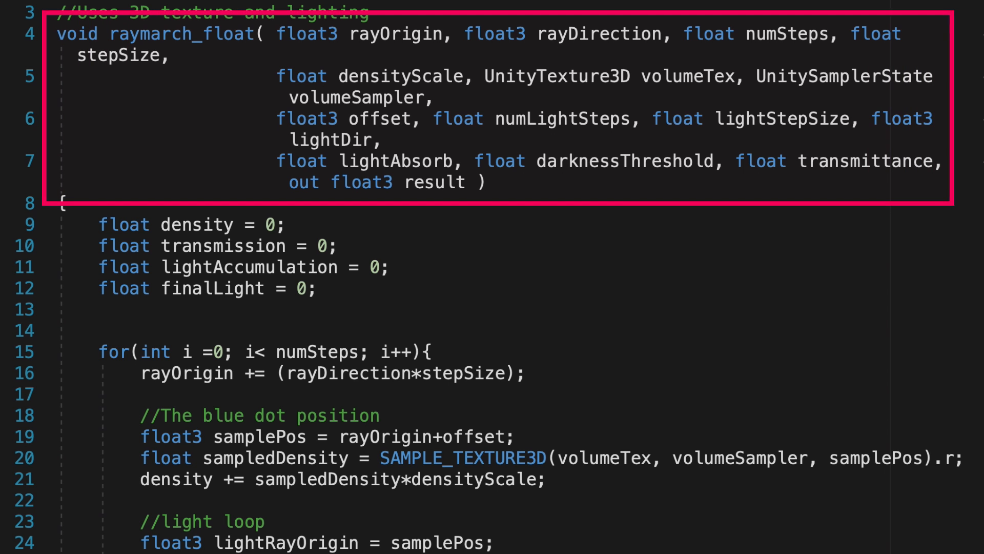
pyautogui.doubleClick(562, 119)
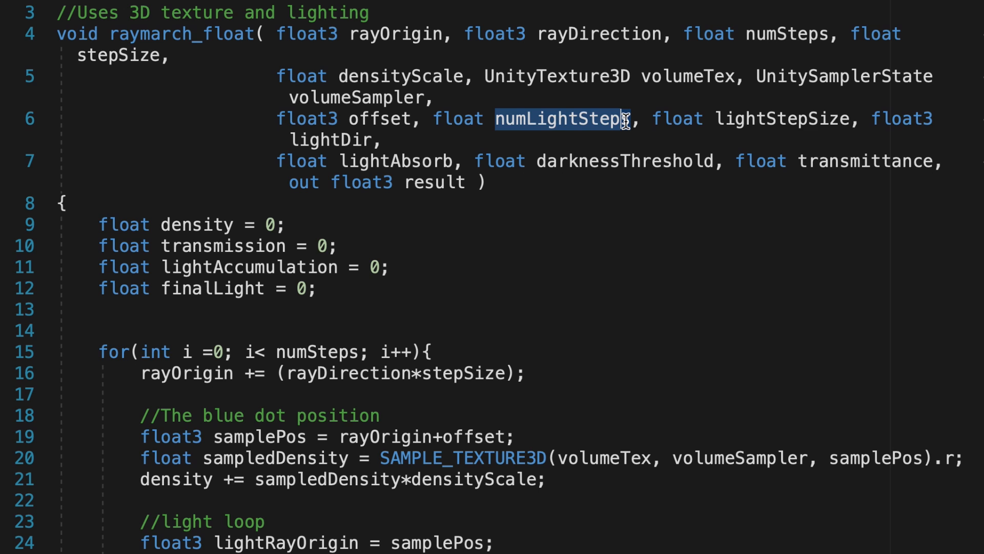
pyautogui.doubleClick(782, 118)
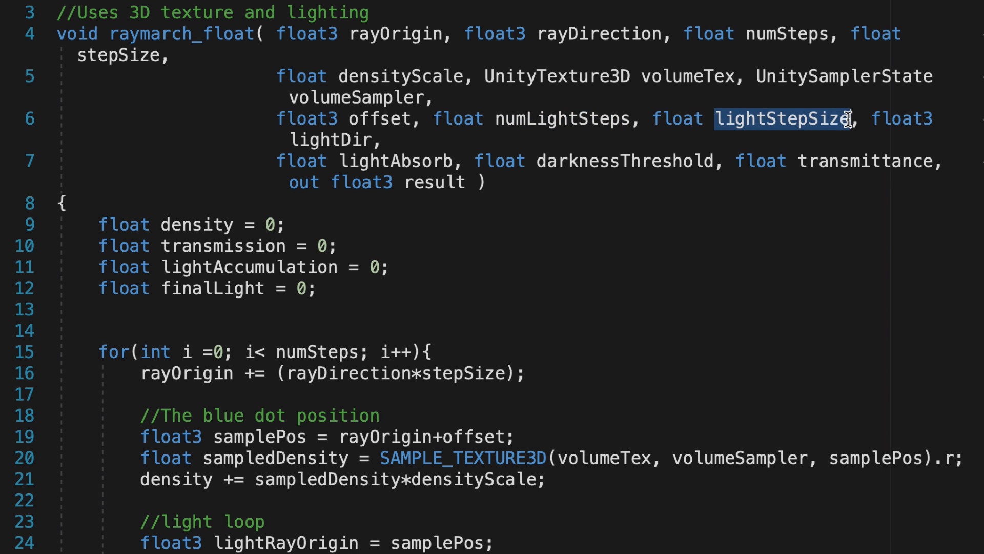
pyautogui.doubleClick(332, 140)
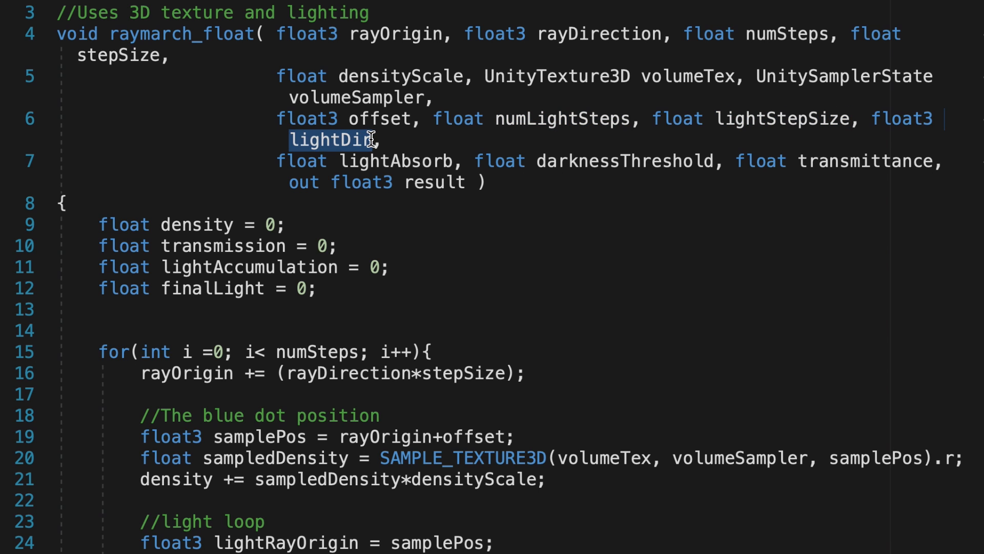
pyautogui.doubleClick(624, 161)
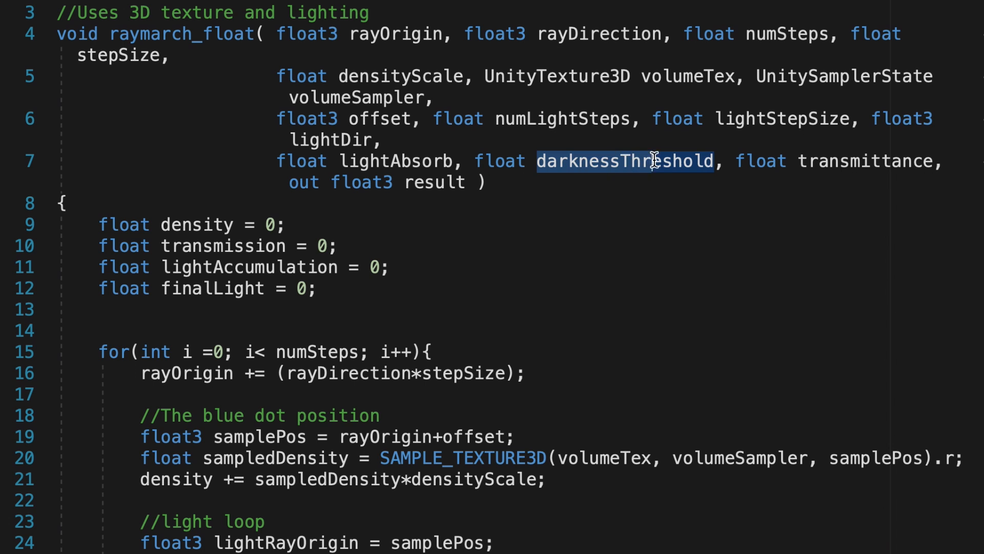
pyautogui.doubleClick(865, 161)
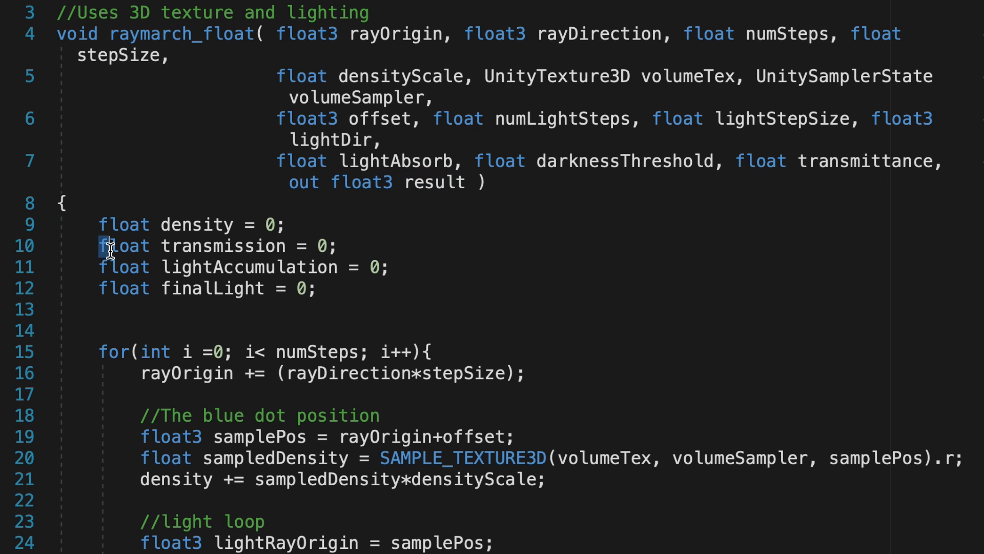
pyautogui.moveTo(106, 245); pyautogui.dragTo(322, 288)
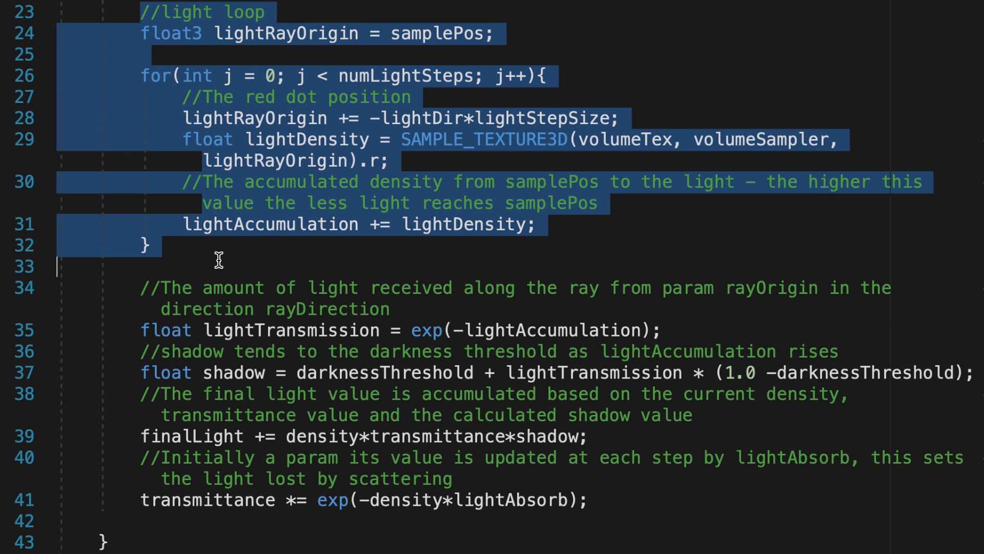
pyautogui.doubleClick(407, 75)
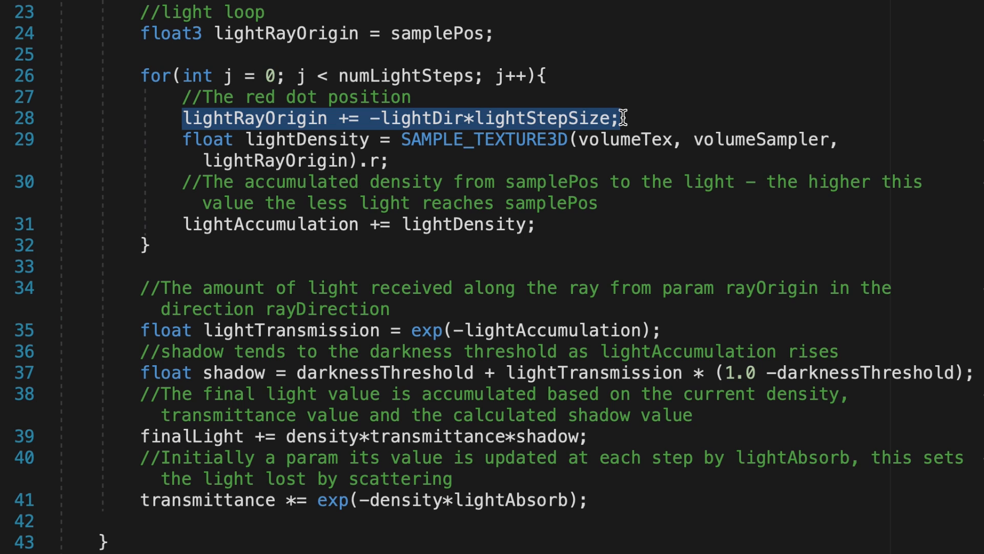
pyautogui.moveTo(625, 118); pyautogui.dragTo(394, 160)
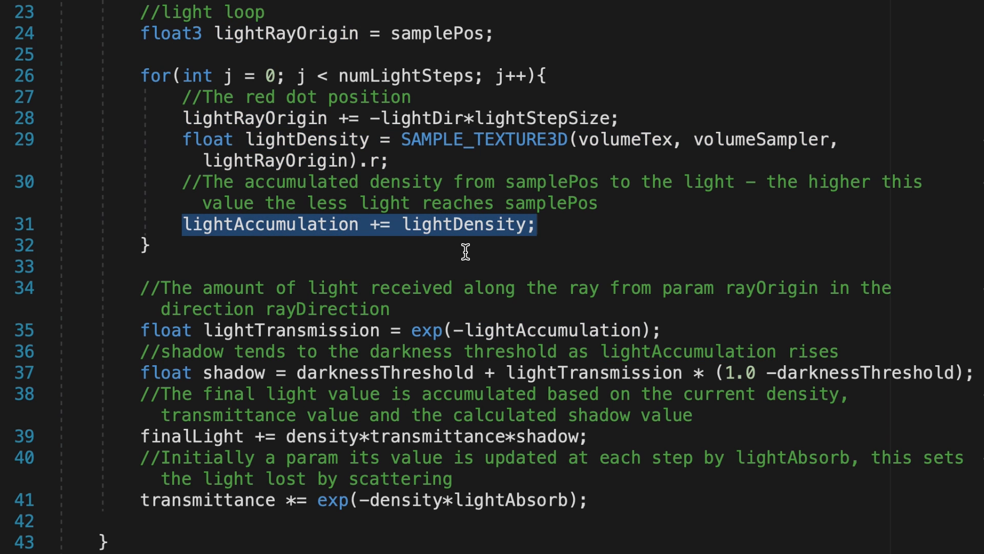
pyautogui.doubleClick(166, 329)
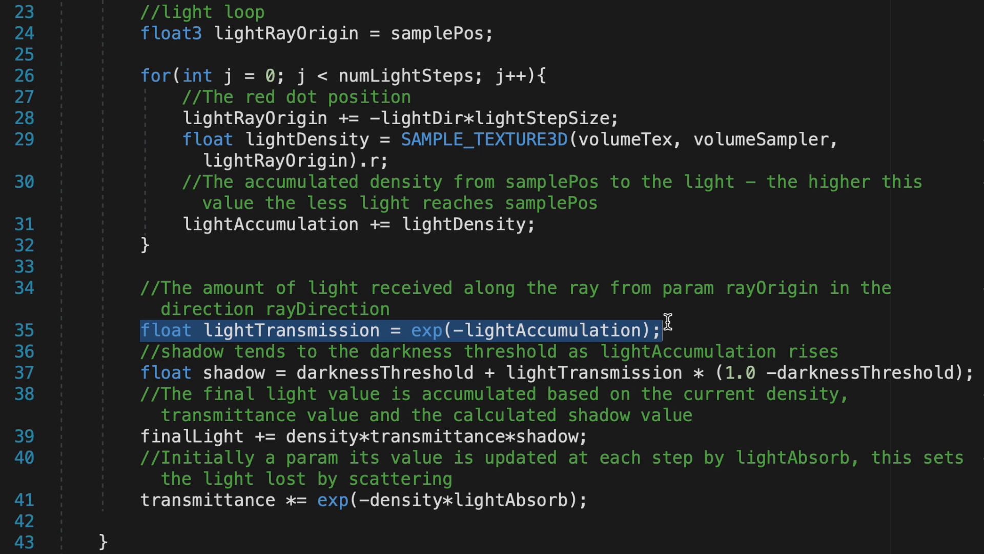
pyautogui.moveTo(668, 321); pyautogui.dragTo(599, 501)
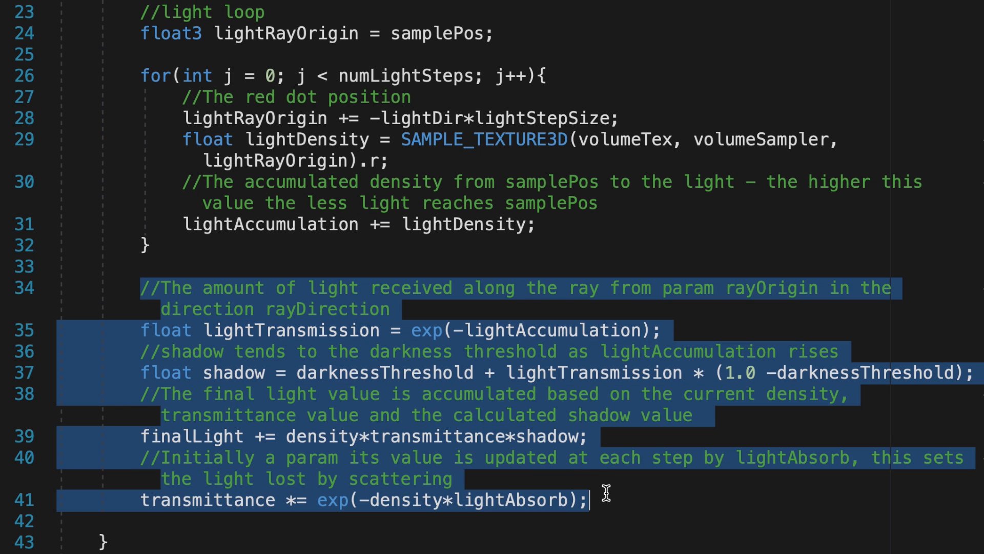
pyautogui.moveTo(600, 491)
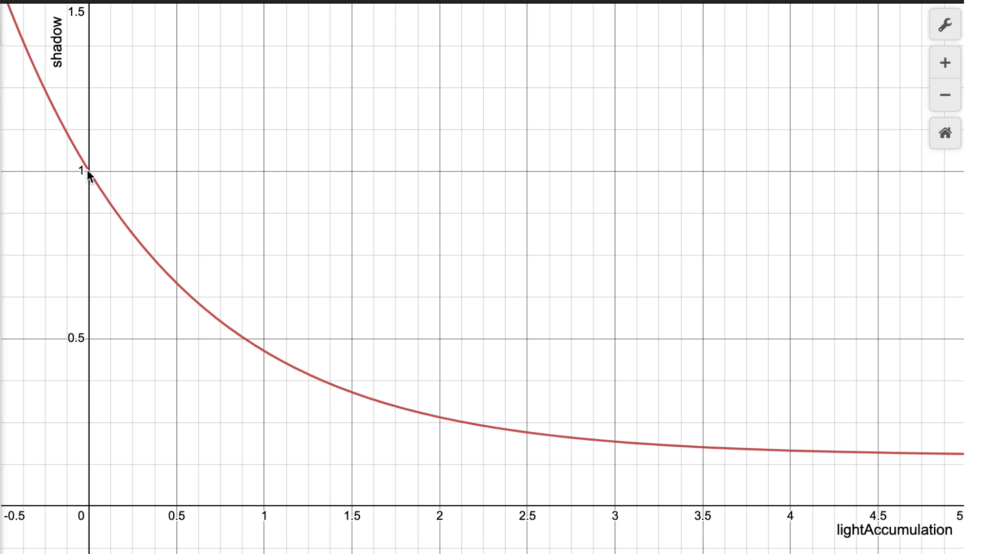
pyautogui.moveTo(920, 464)
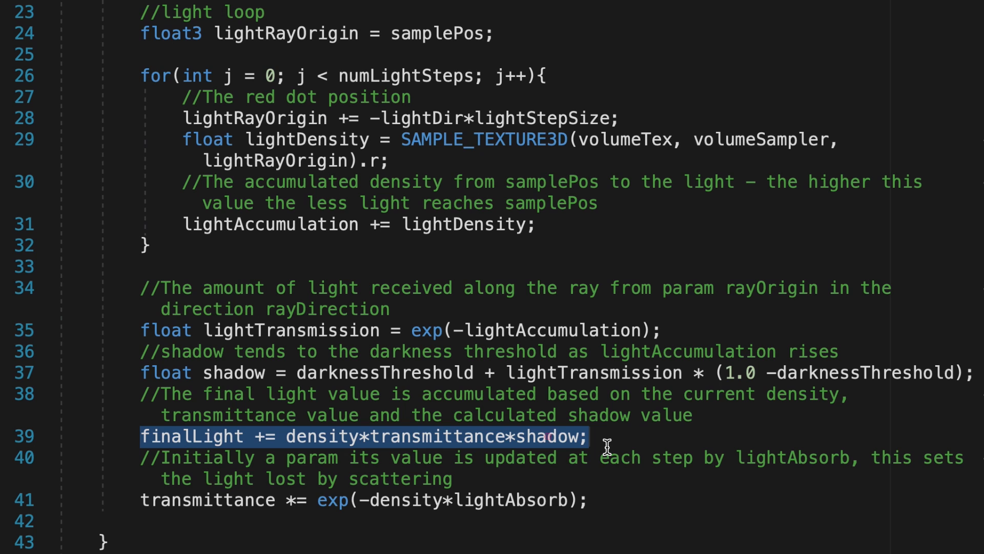
pyautogui.moveTo(590, 446)
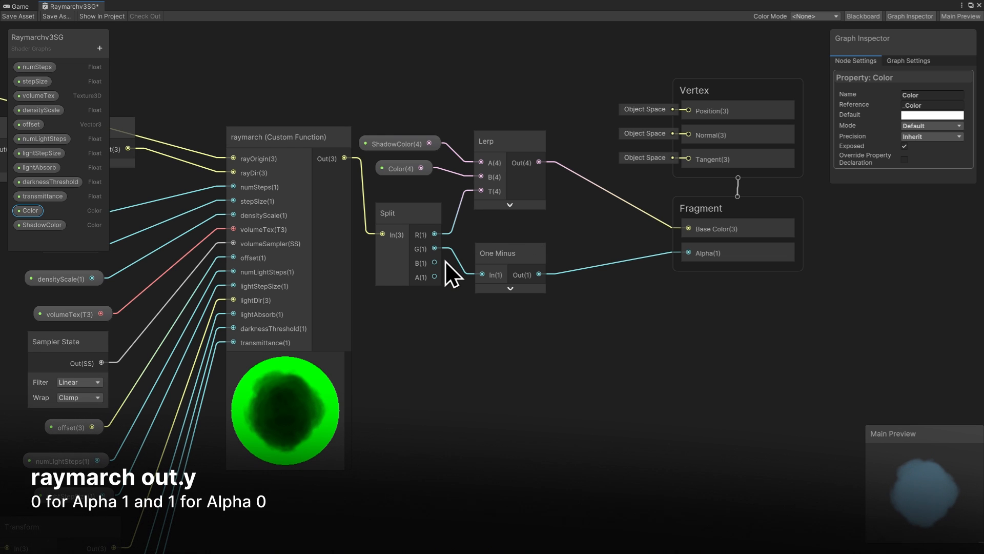
pyautogui.moveTo(517, 317)
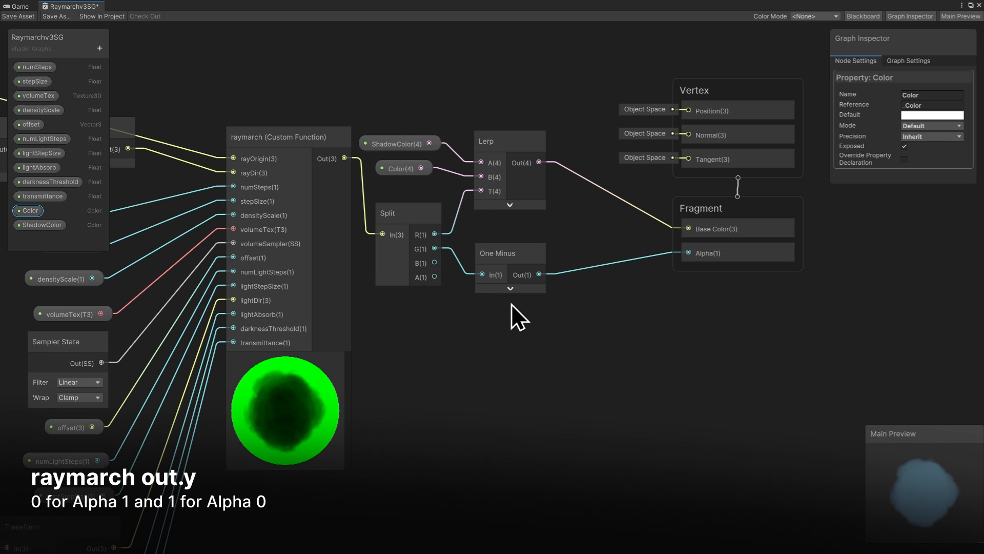
# Route Split G through One Minus into the Fragment Alpha of Raymarchv3SG
pyautogui.click(533, 291)
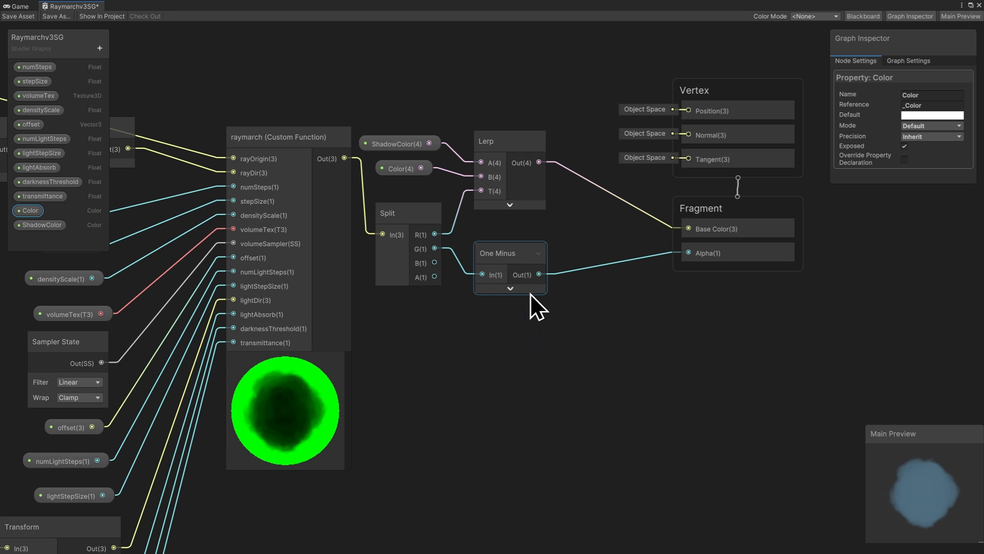
pyautogui.click(552, 317)
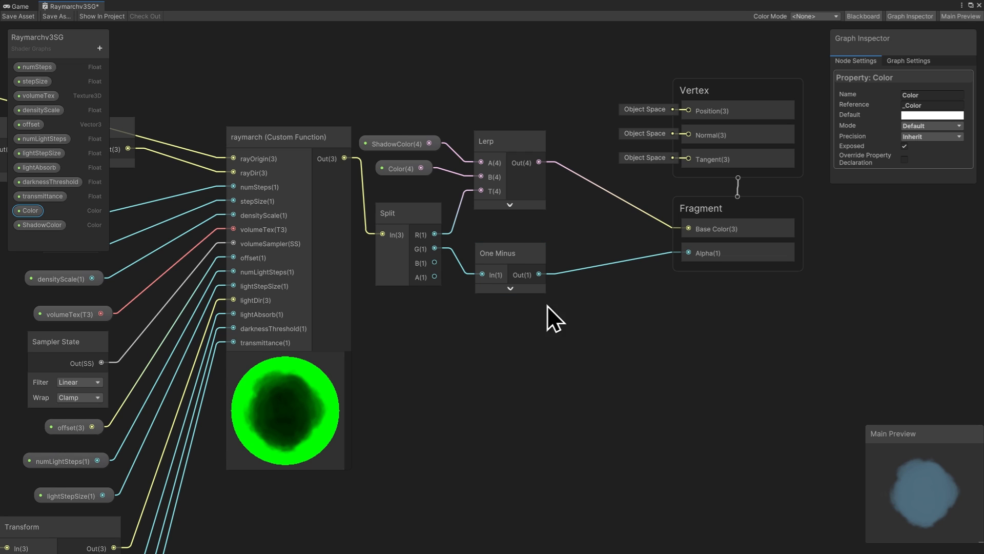
pyautogui.moveTo(698, 284)
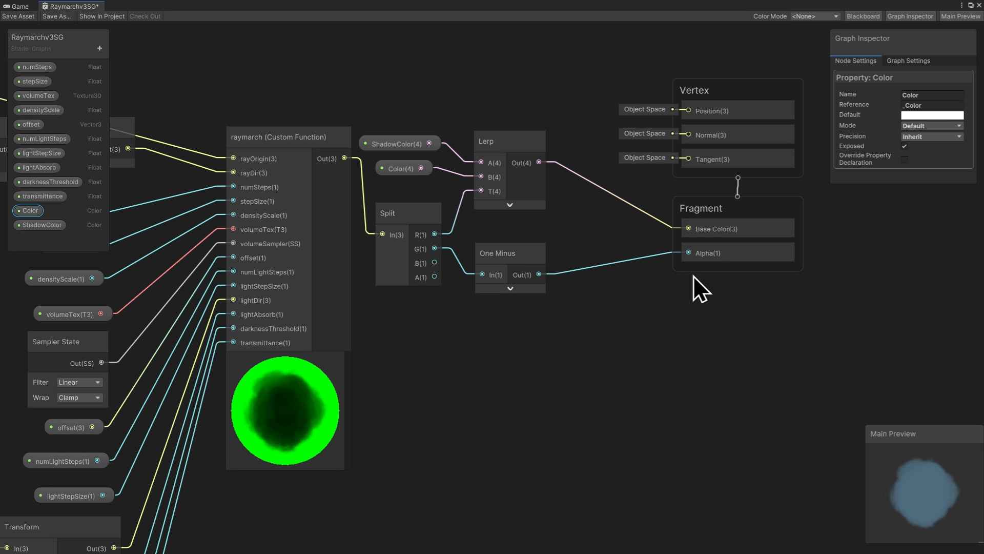